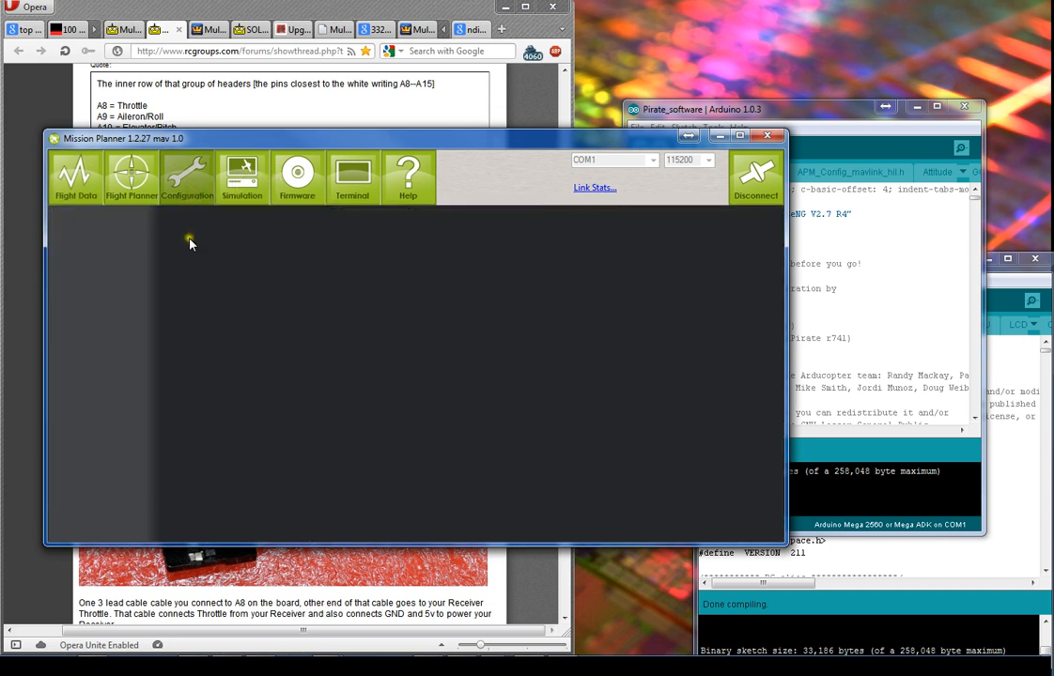
Step: Review the Radio Calibration, Flight Modes and Hardware Options pages, ending on ArduCopter Level
click(186, 178)
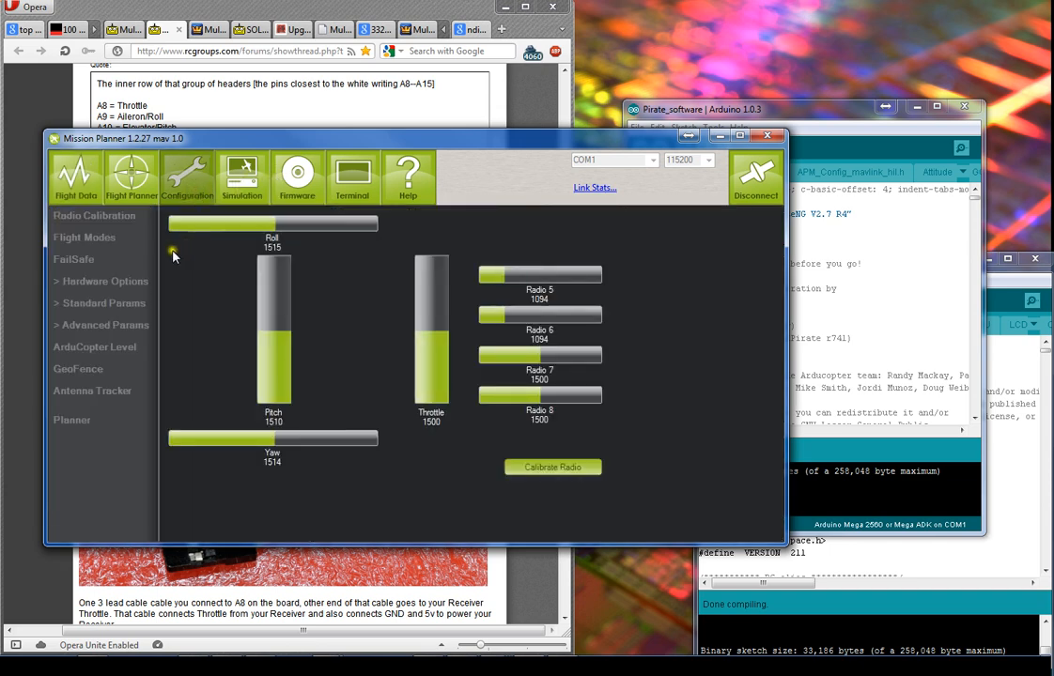
click(83, 236)
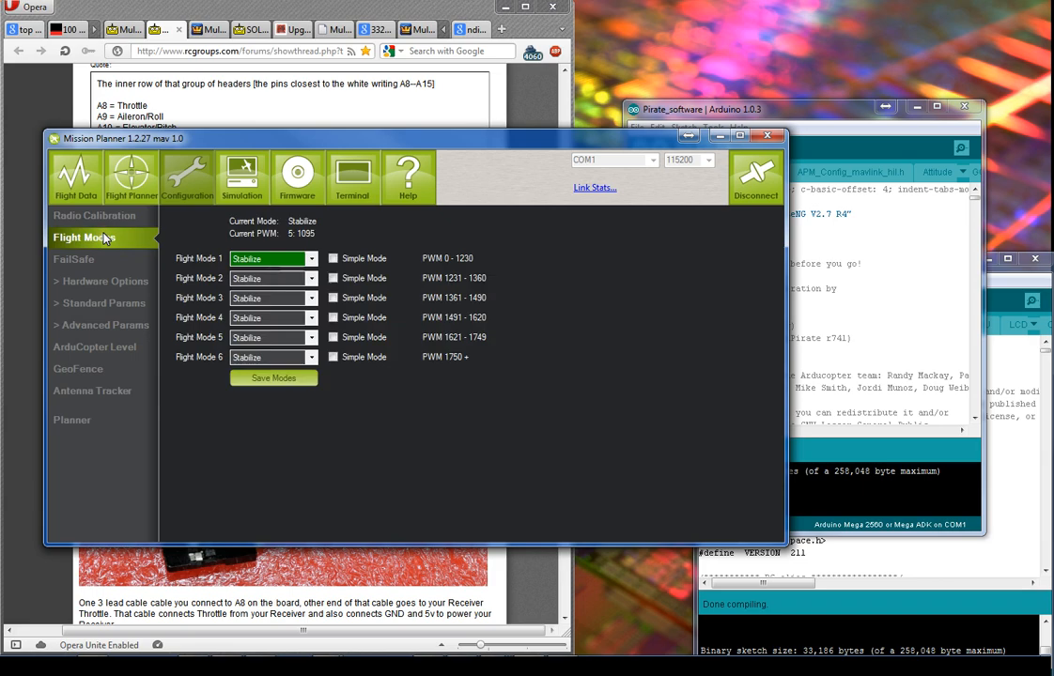
click(103, 281)
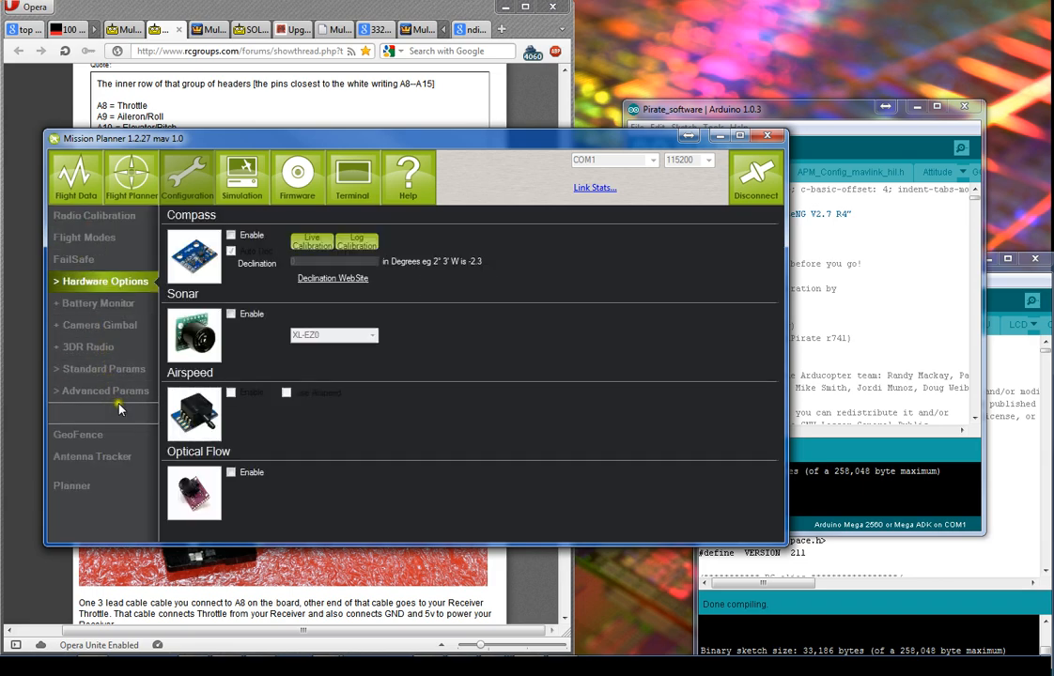
click(94, 347)
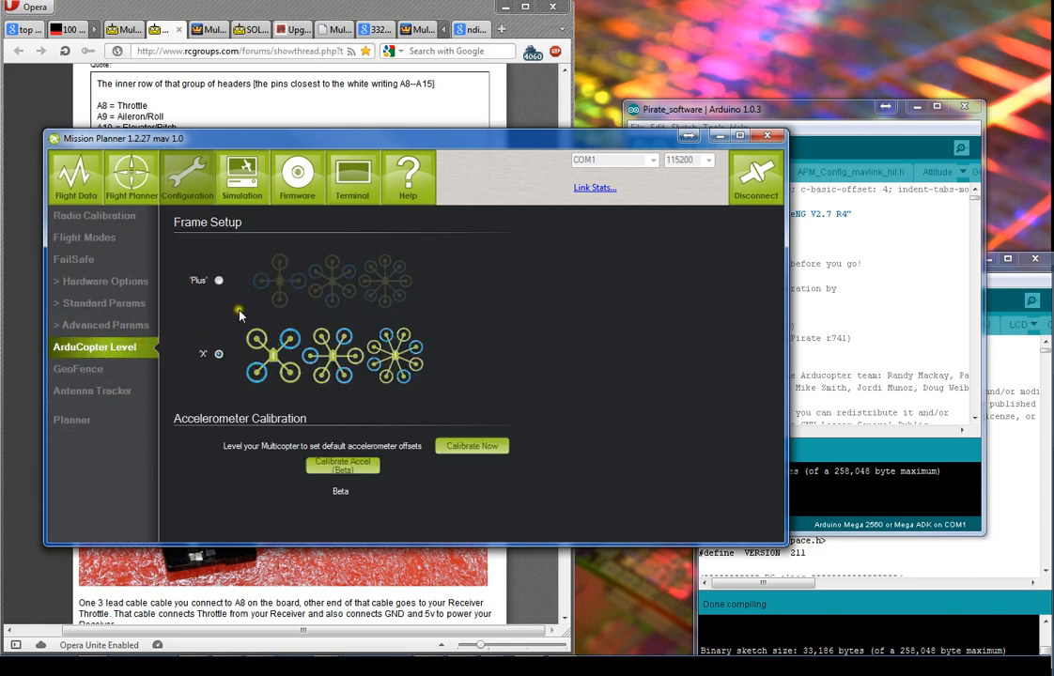
mouse_move(450, 379)
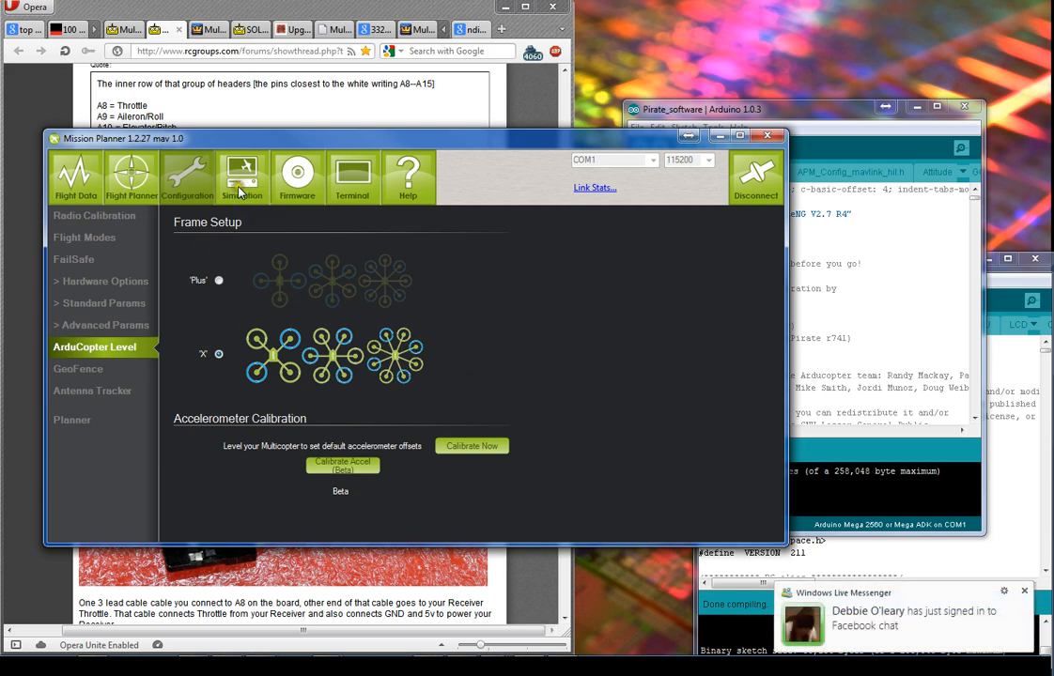
Step: Show the firmware page listing rover, plane, heli and multicopter builds
click(296, 177)
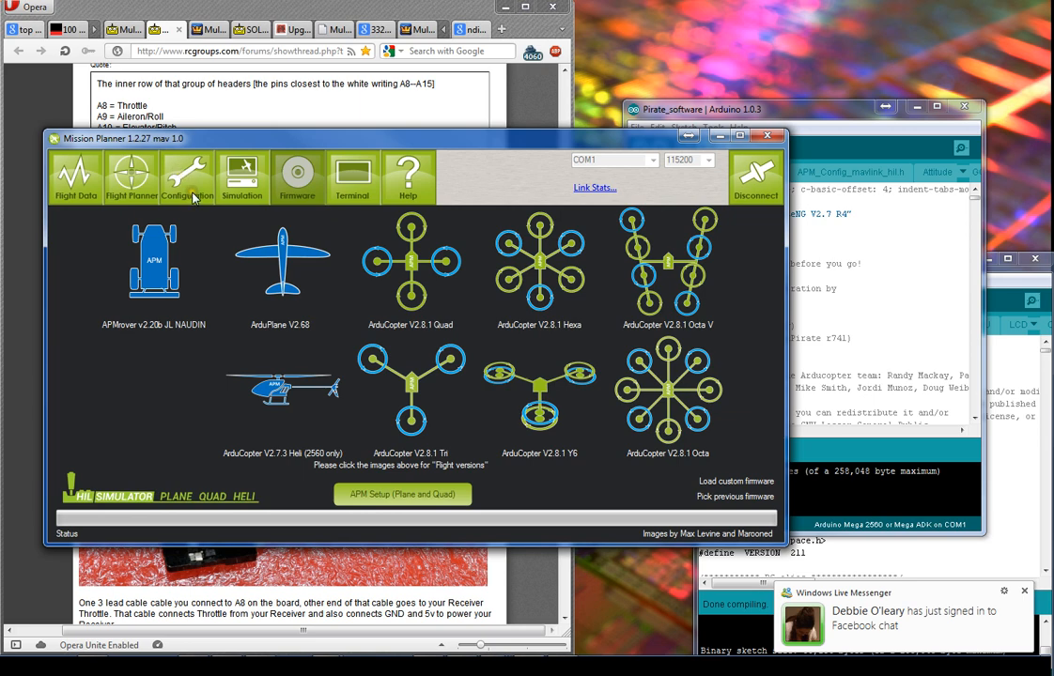
mouse_move(737, 334)
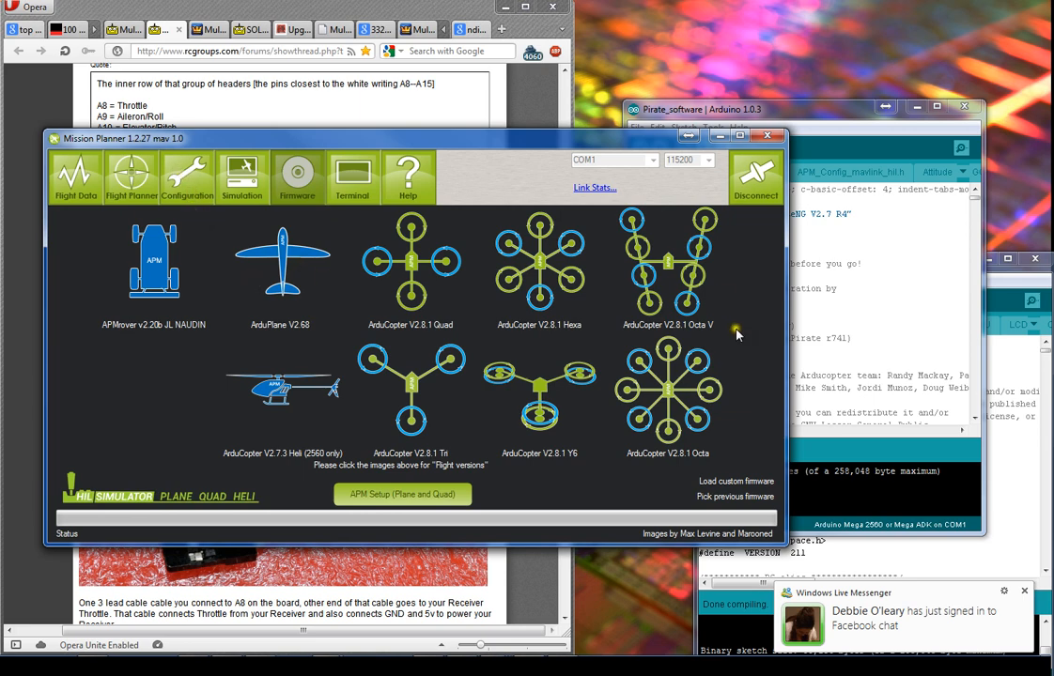
mouse_move(469, 393)
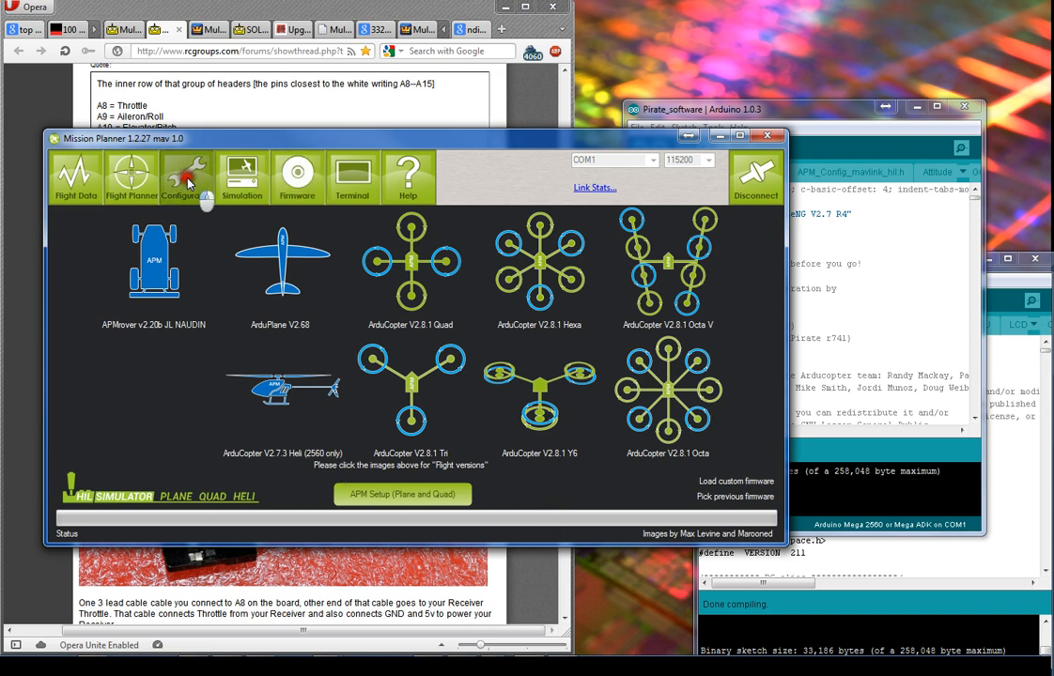
Step: Go back to Configuration and load the ArduCopter Level frame and accelerometer page
click(186, 175)
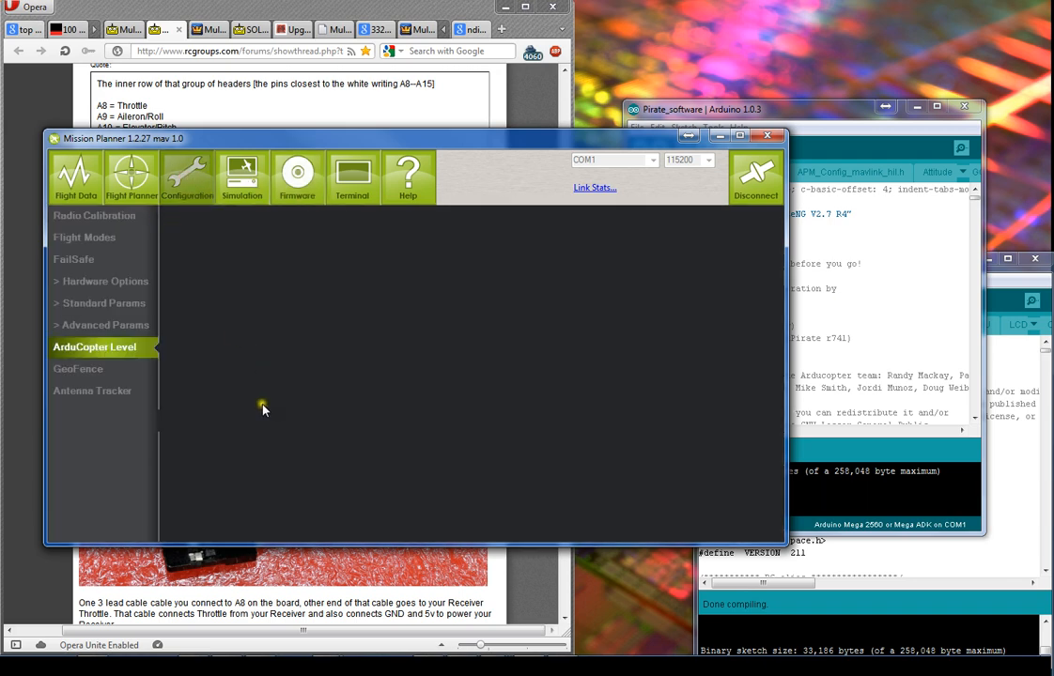
click(94, 346)
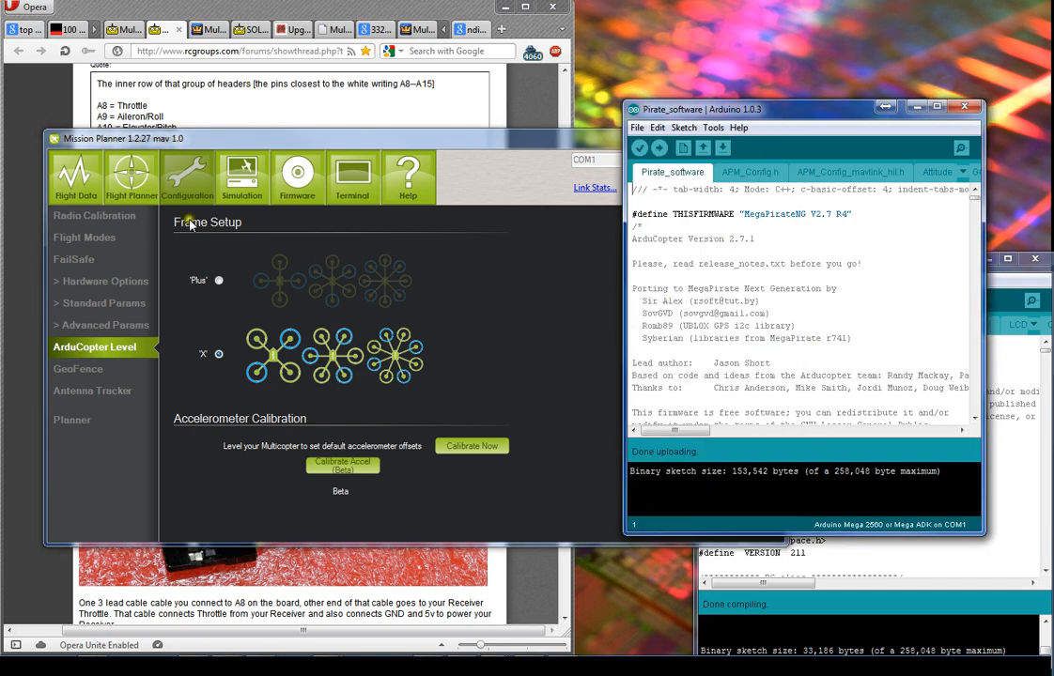
mouse_move(519, 395)
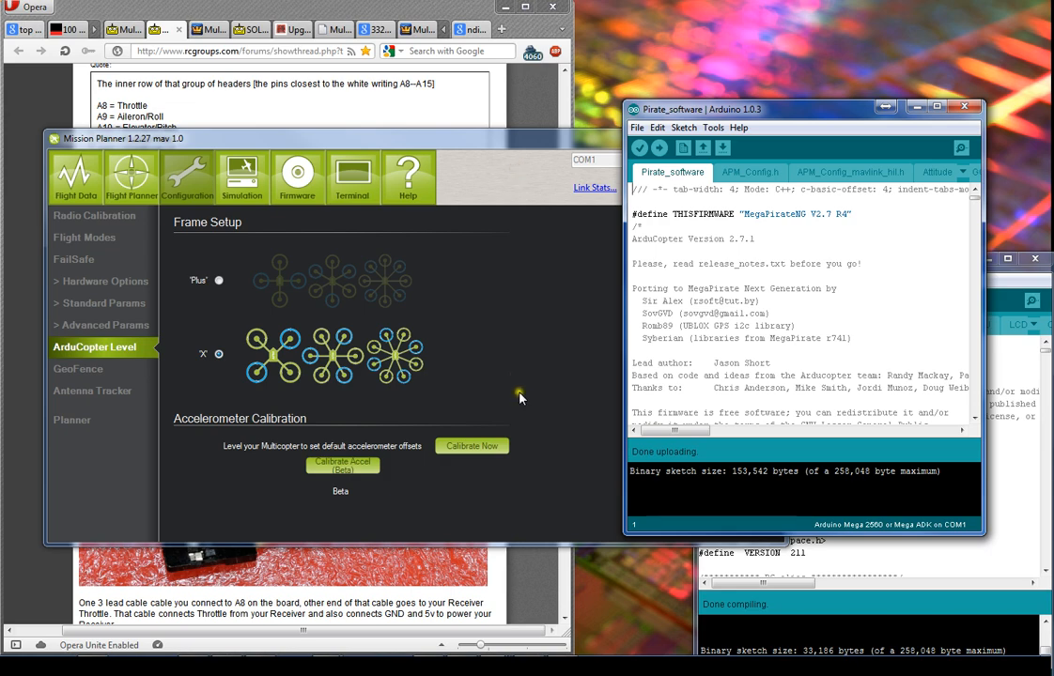
mouse_move(700, 148)
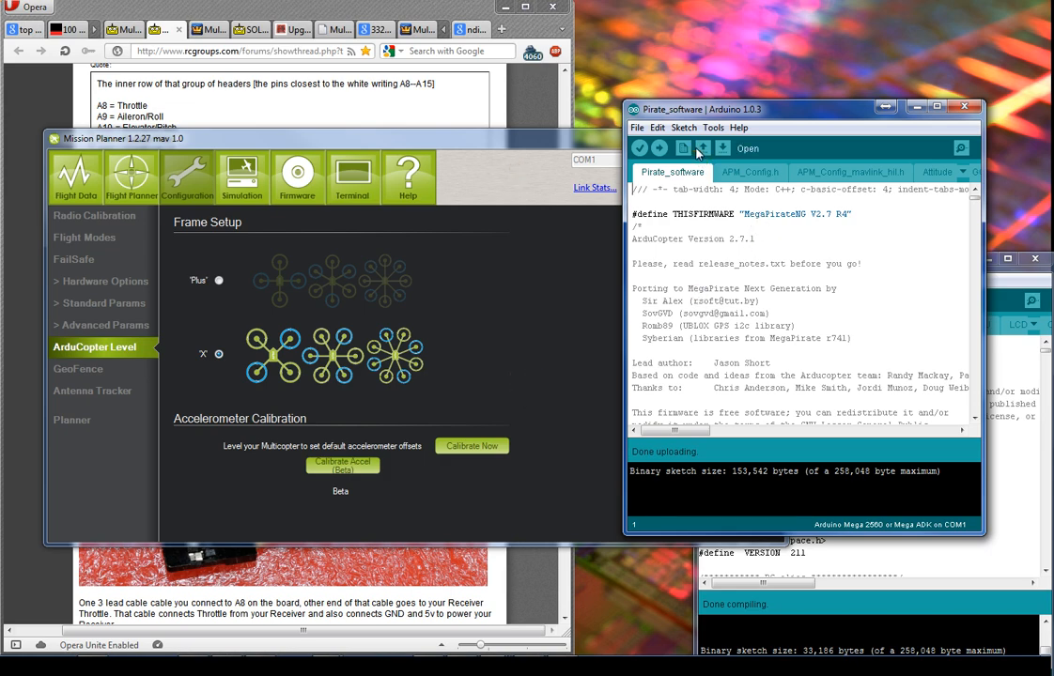
mouse_move(774, 314)
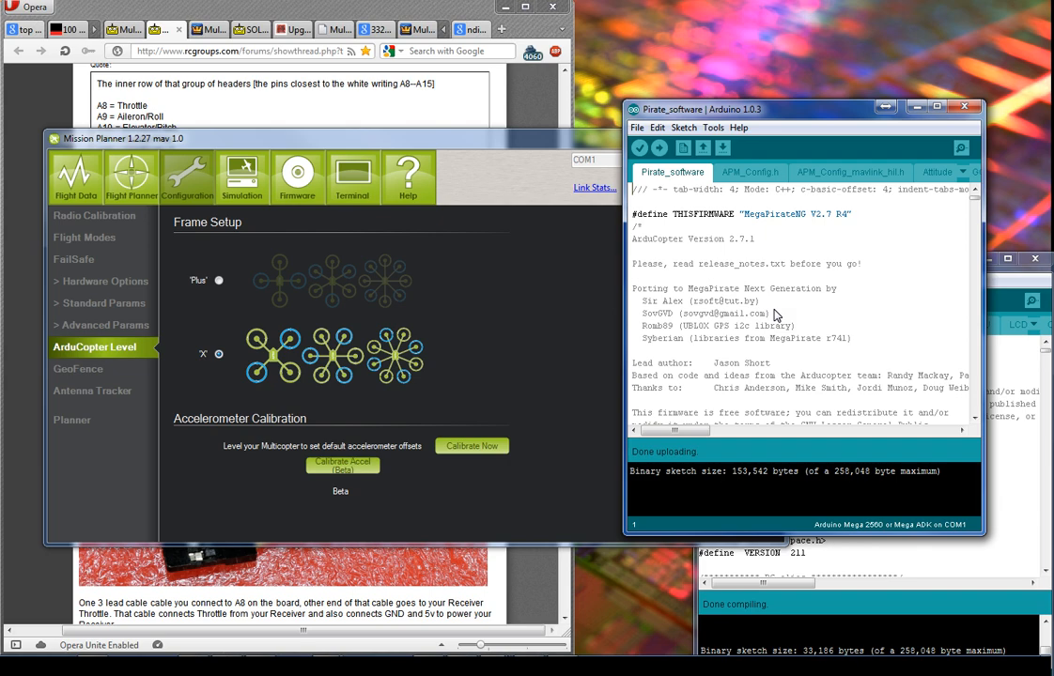
click(637, 127)
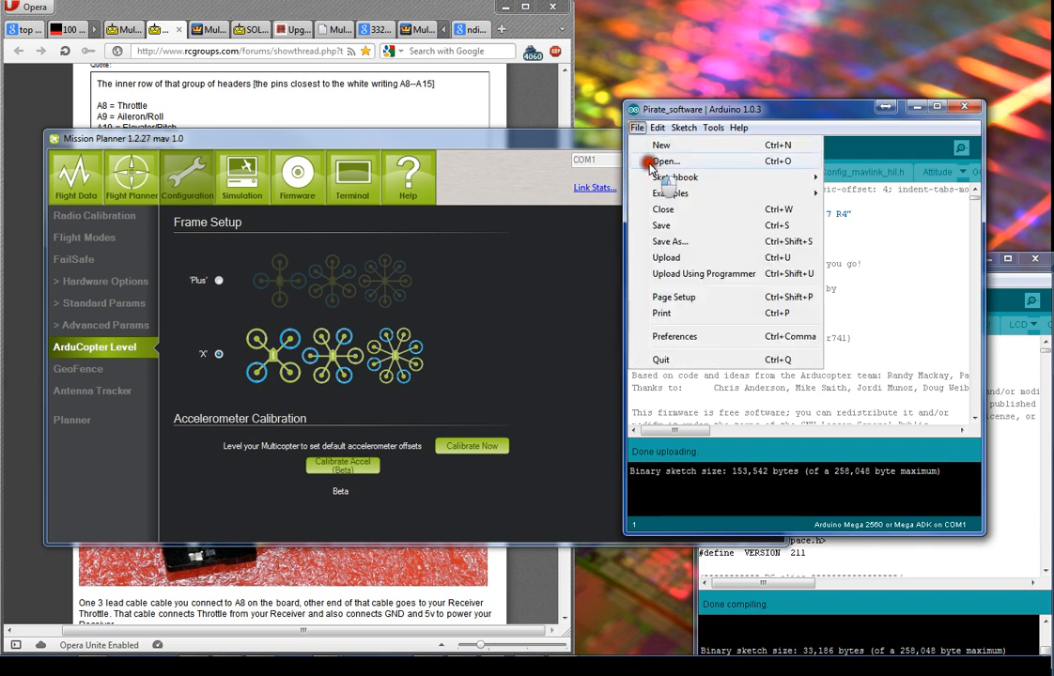
click(665, 160)
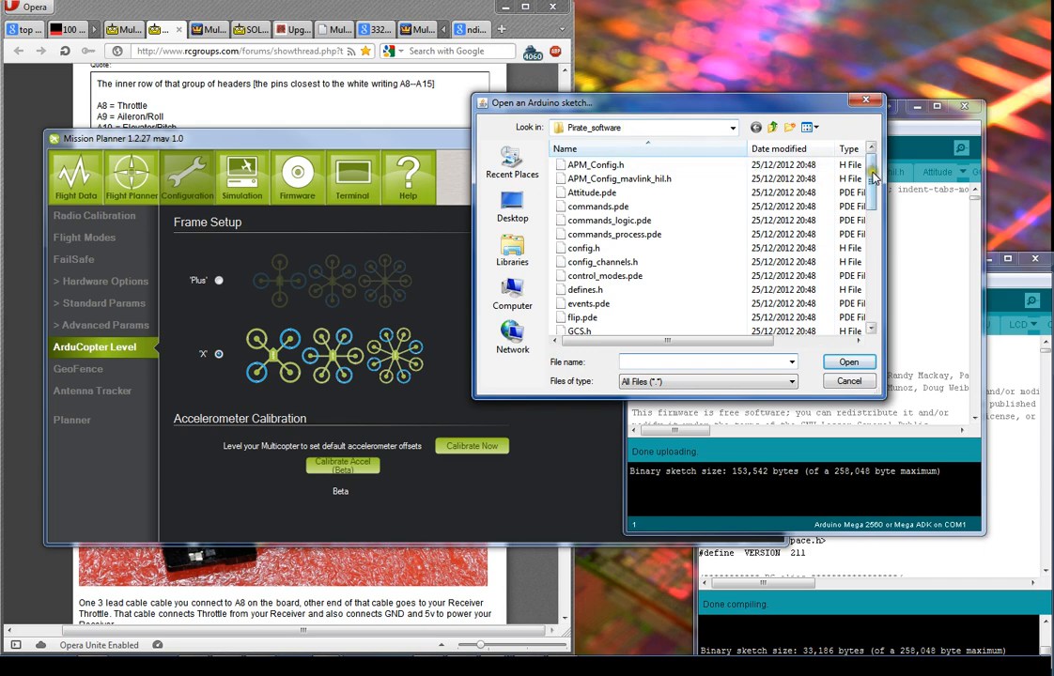
scroll(down, 3)
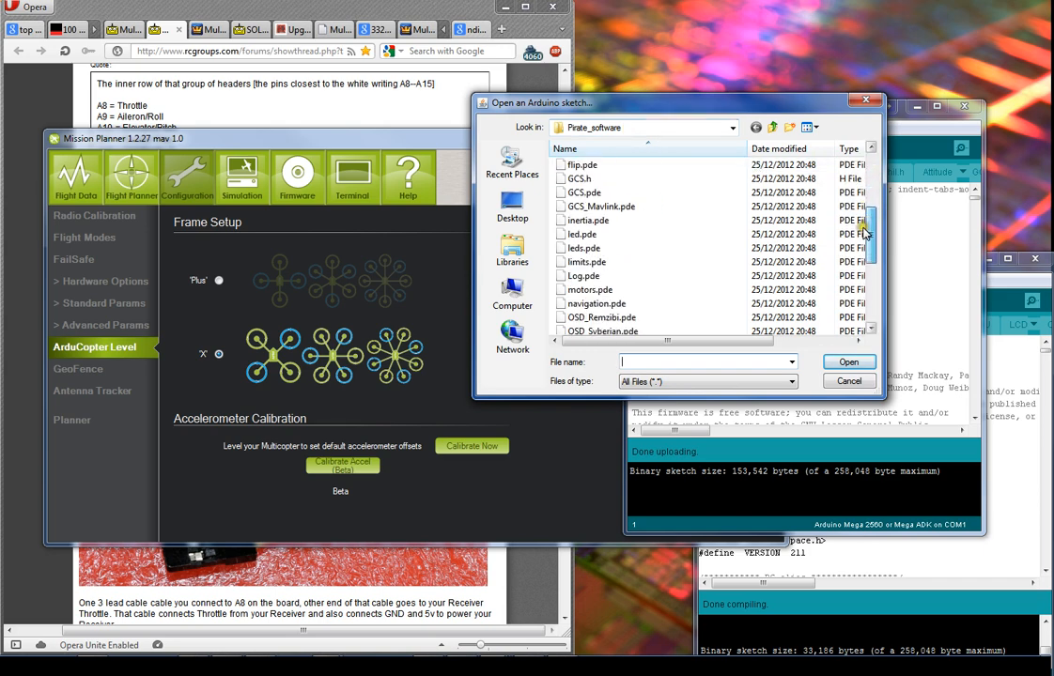
scroll(down, 3)
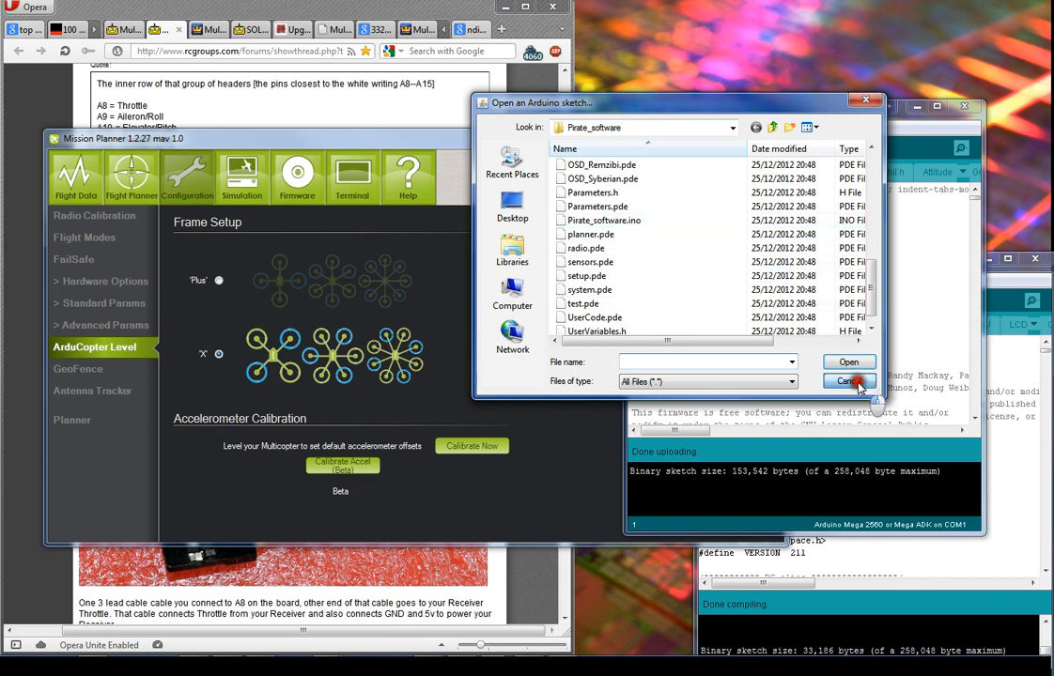
click(848, 380)
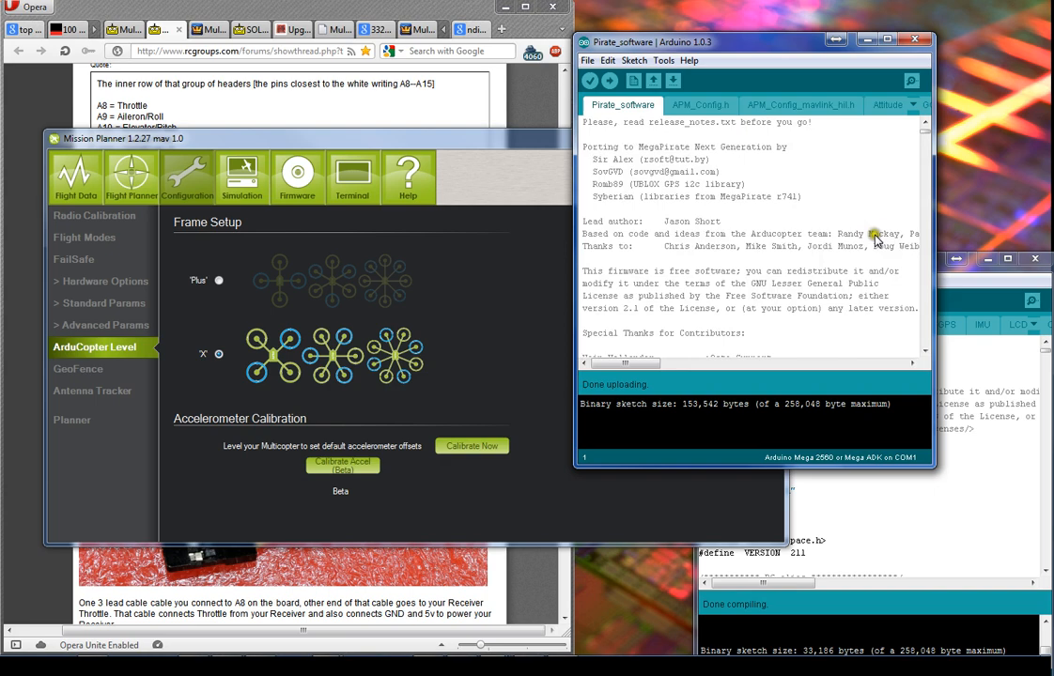
Step: Switch to the config.h sketch file and bring up find-and-replace over it
scroll(down, 3)
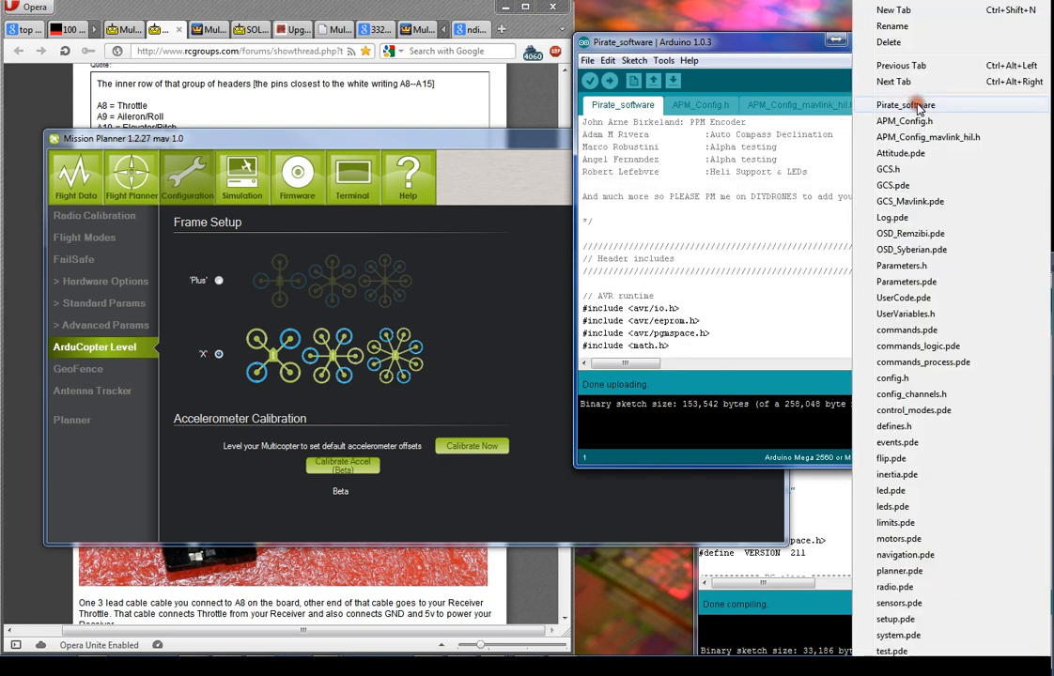
click(700, 104)
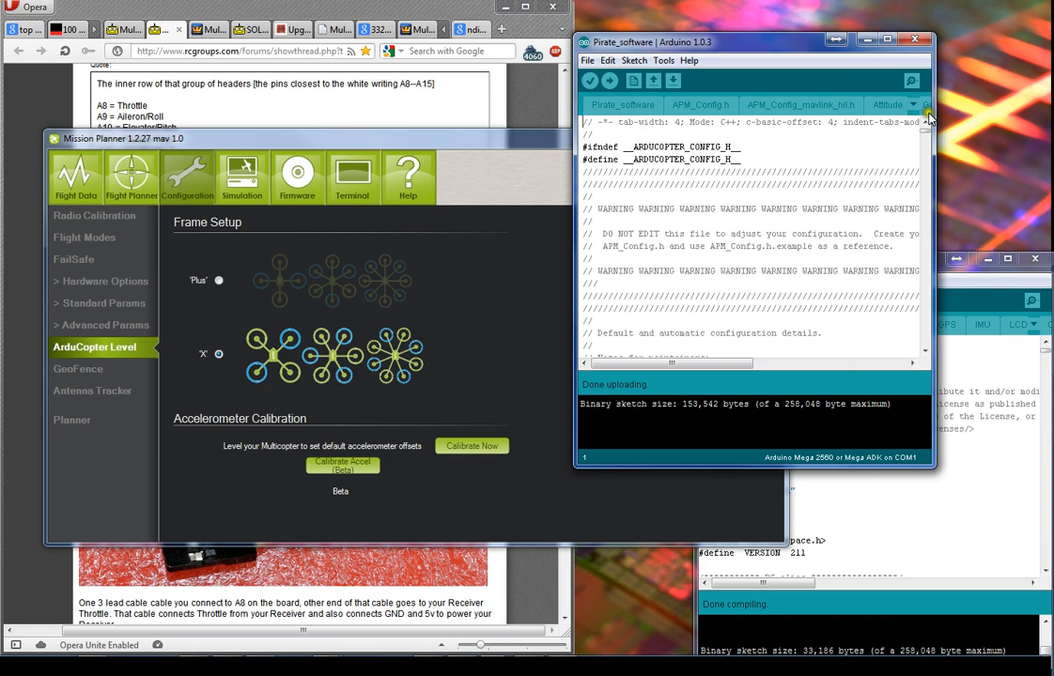
scroll(down, 3)
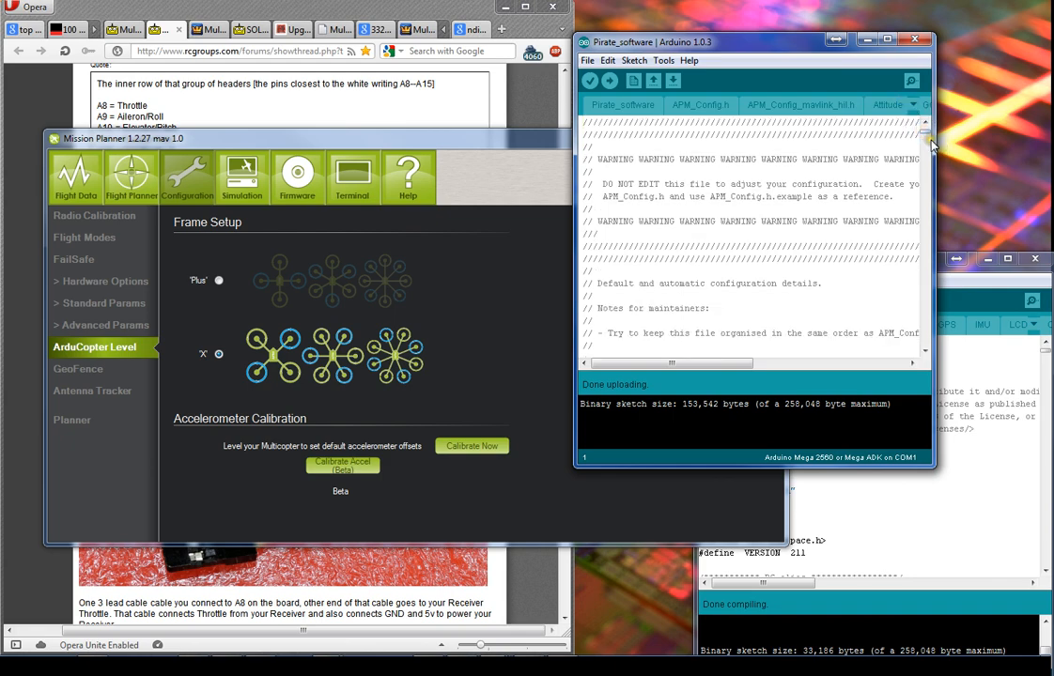
key(ctrl+f)
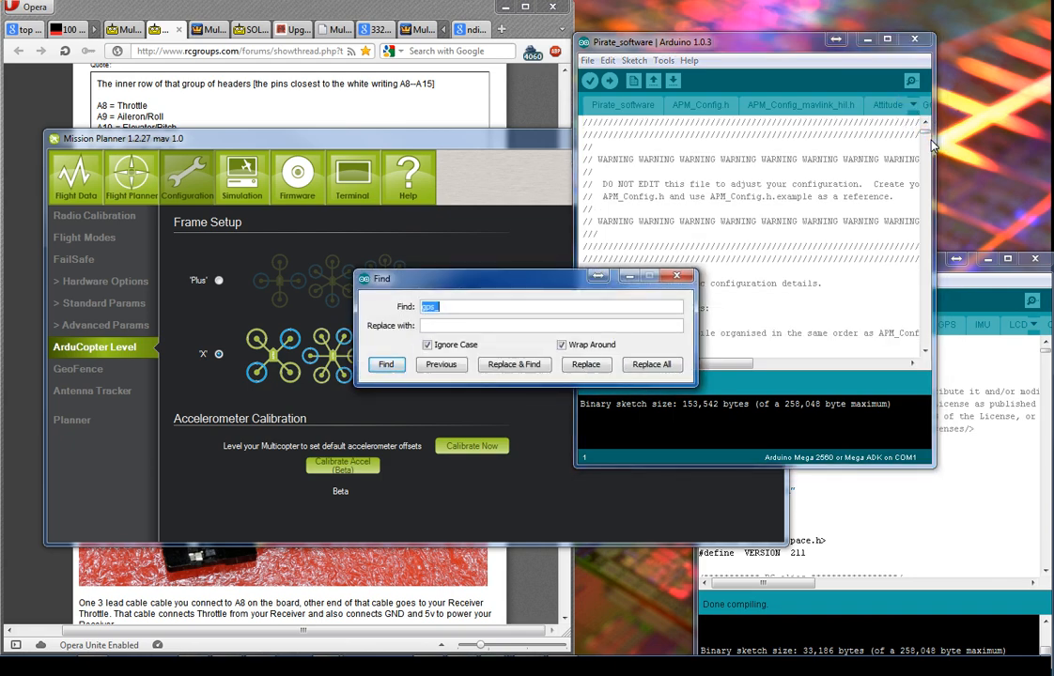
Step: Search config.h for 'copterx' and step through its successive matches
text(copterx)
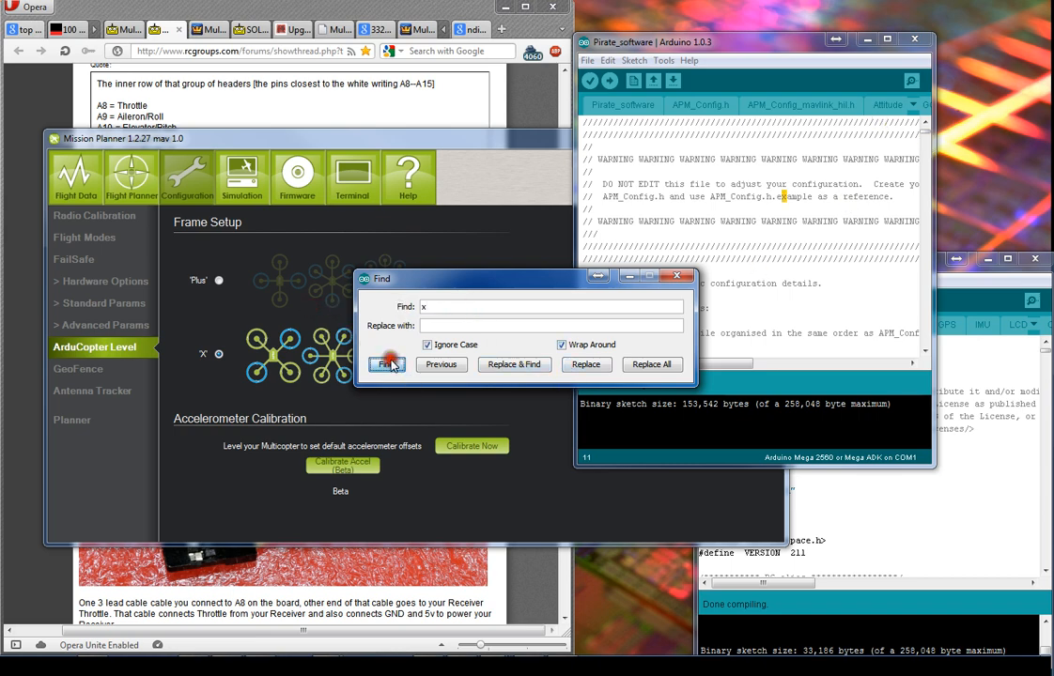
click(385, 364)
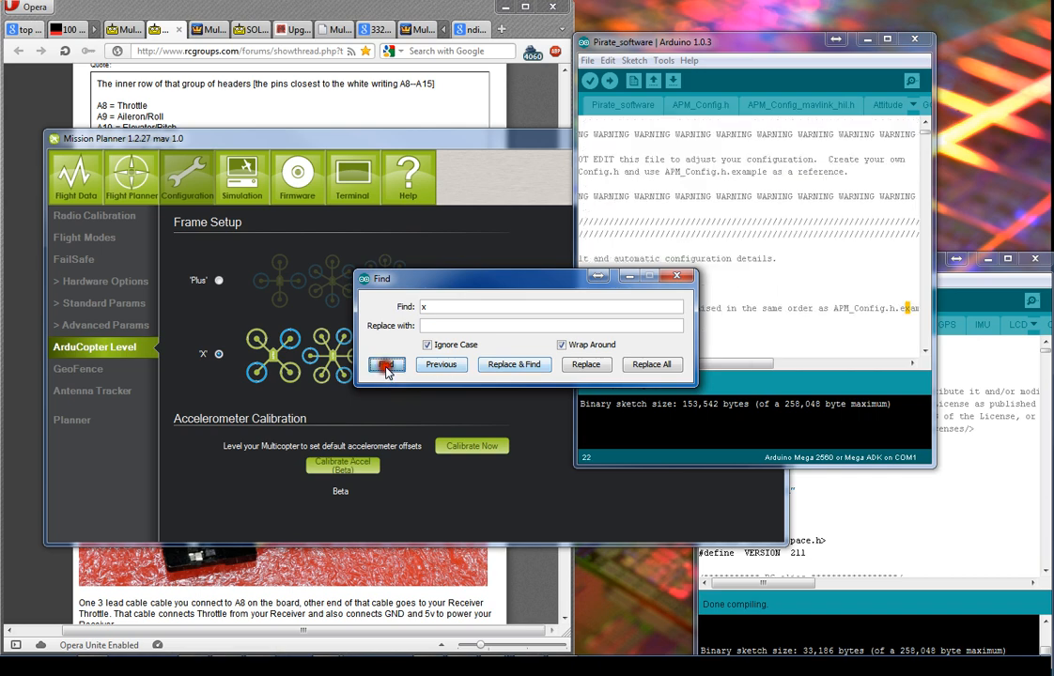
click(386, 364)
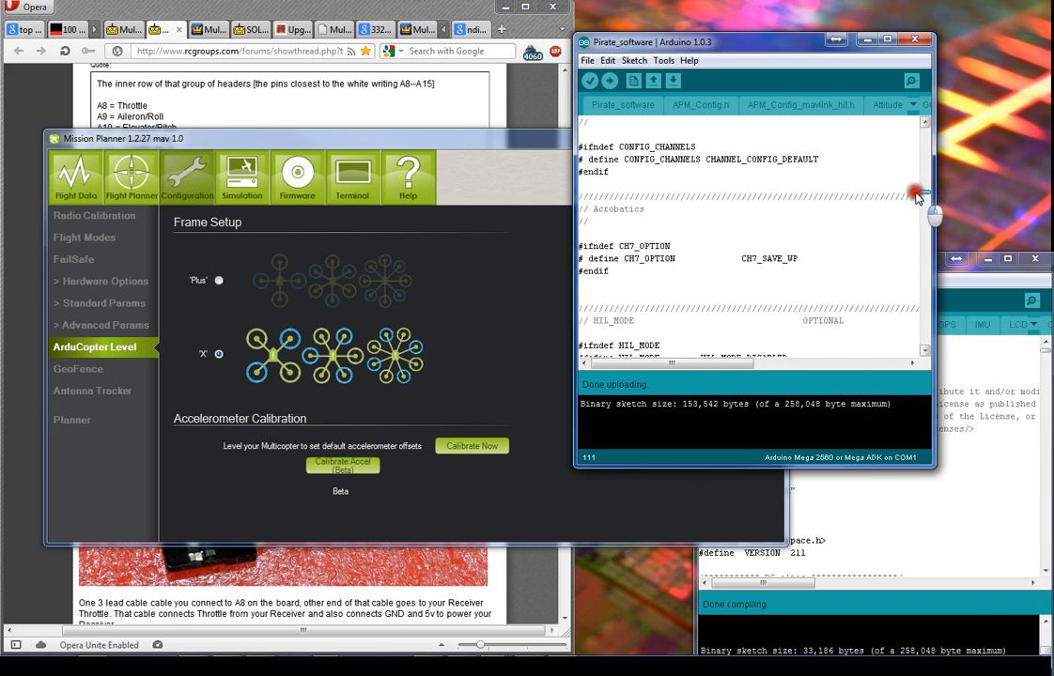
Step: Scroll config.h to PIRATES HARDWARE DEFAULTS, then show Flight Data with the GPS map
scroll(down, 3)
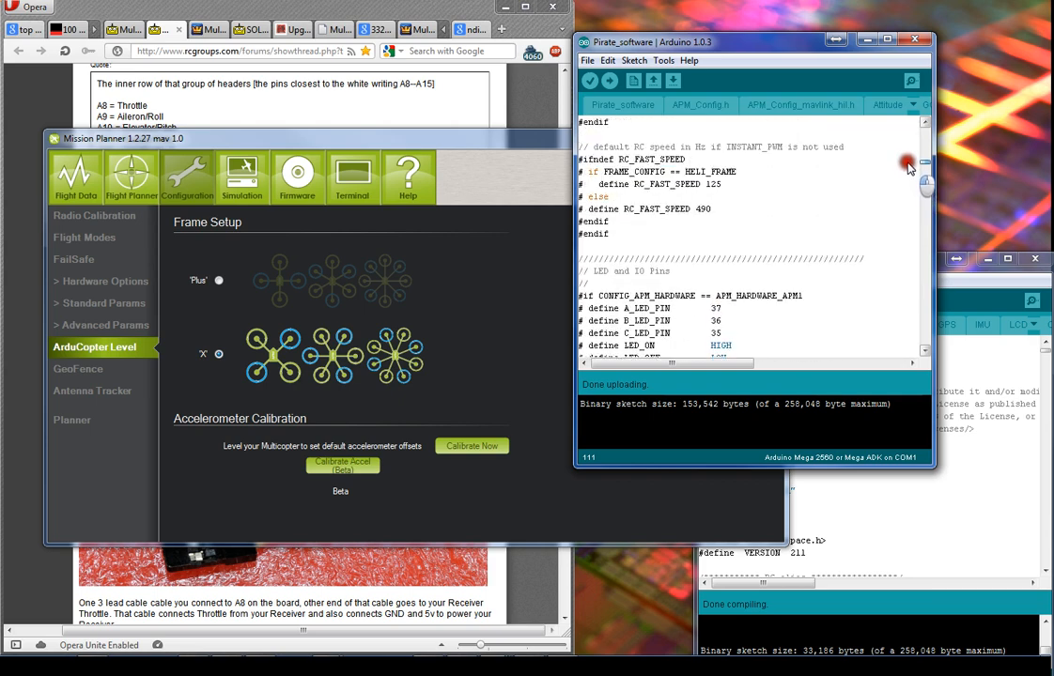
scroll(down, 3)
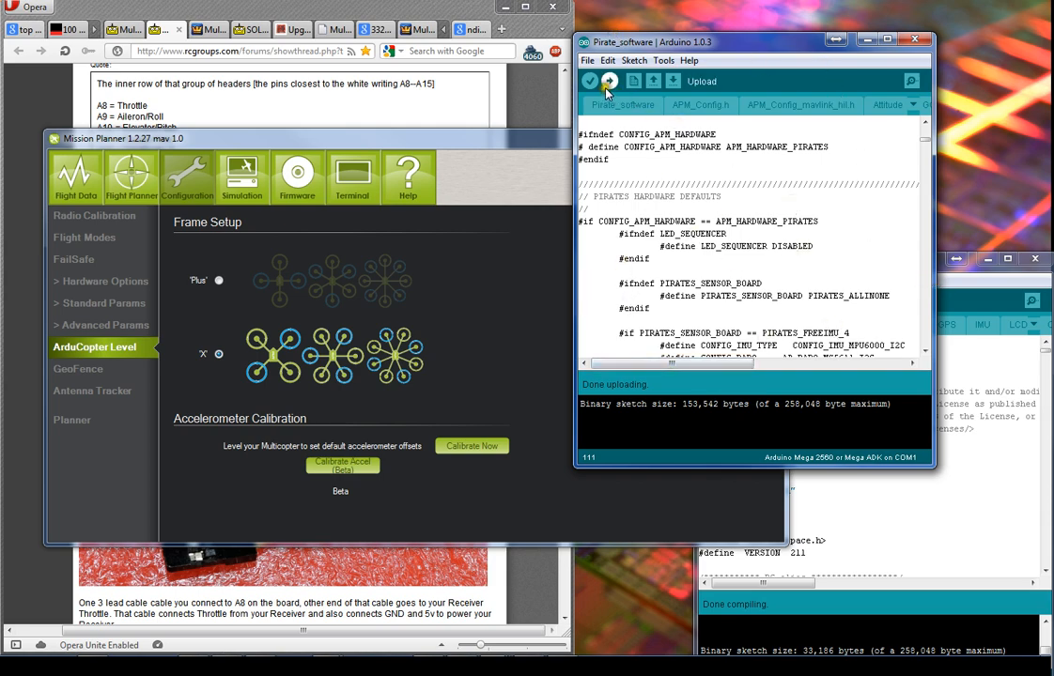
mouse_move(850, 353)
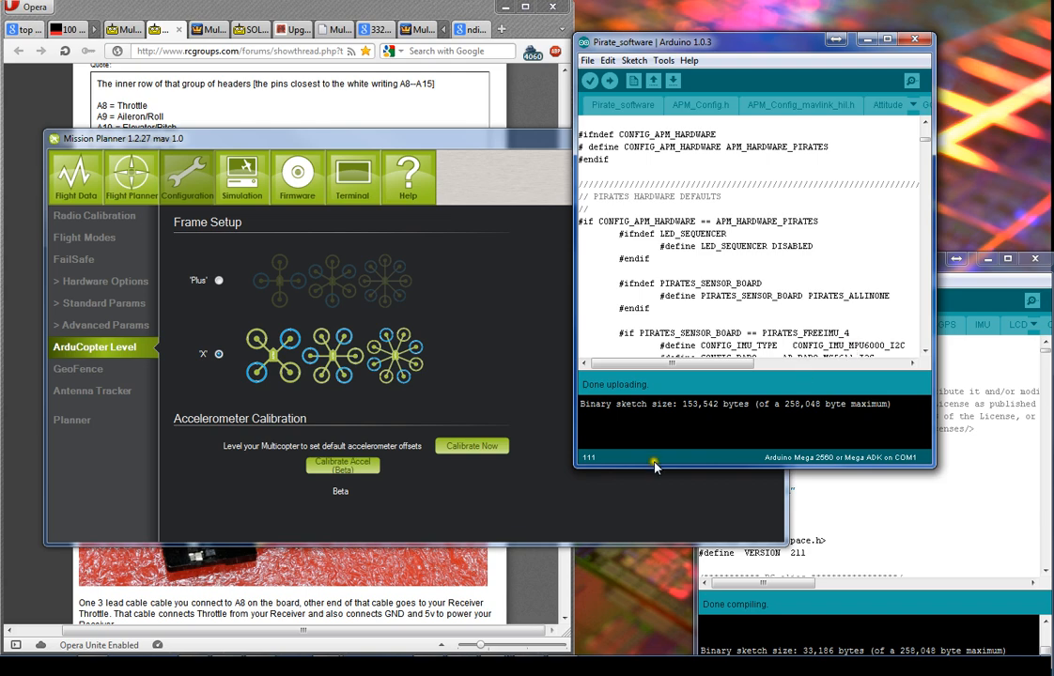
click(76, 178)
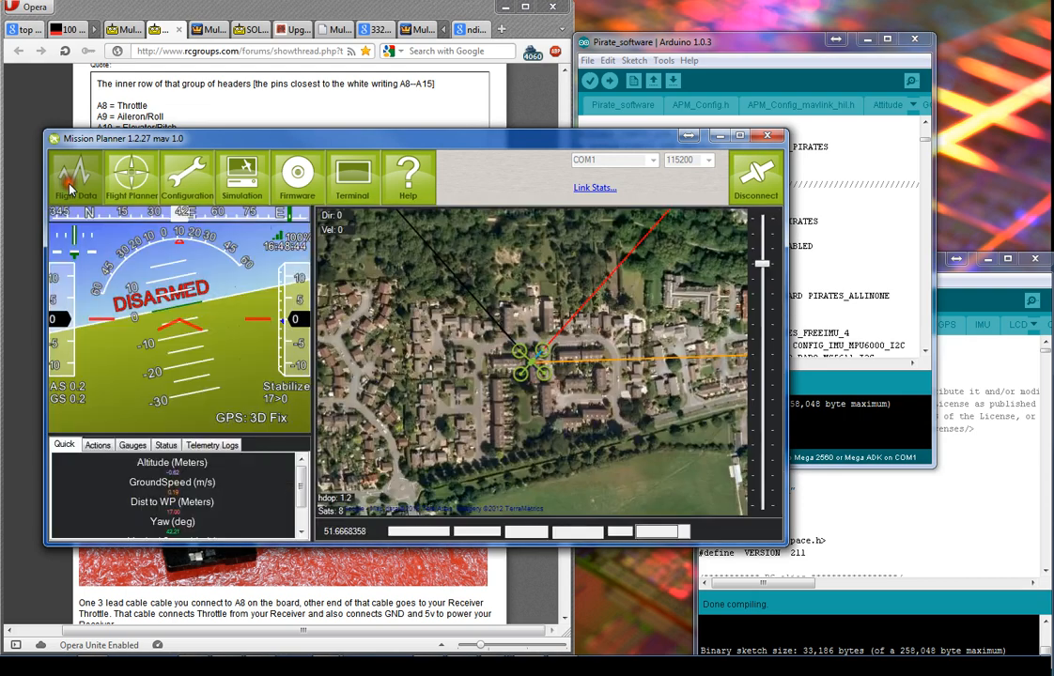